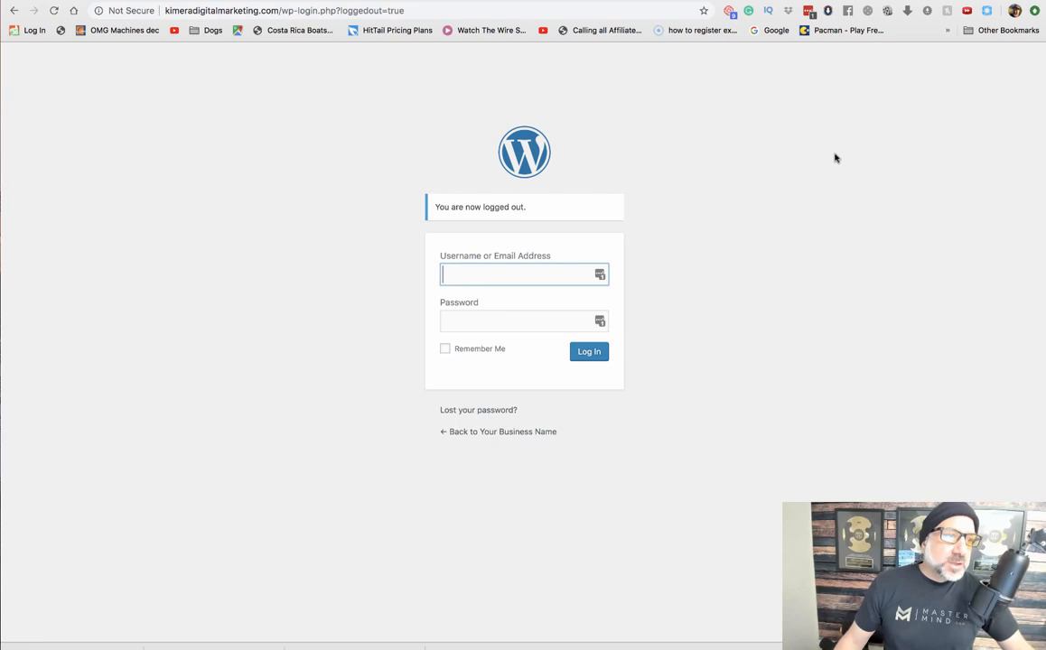
pyautogui.moveTo(321, 74)
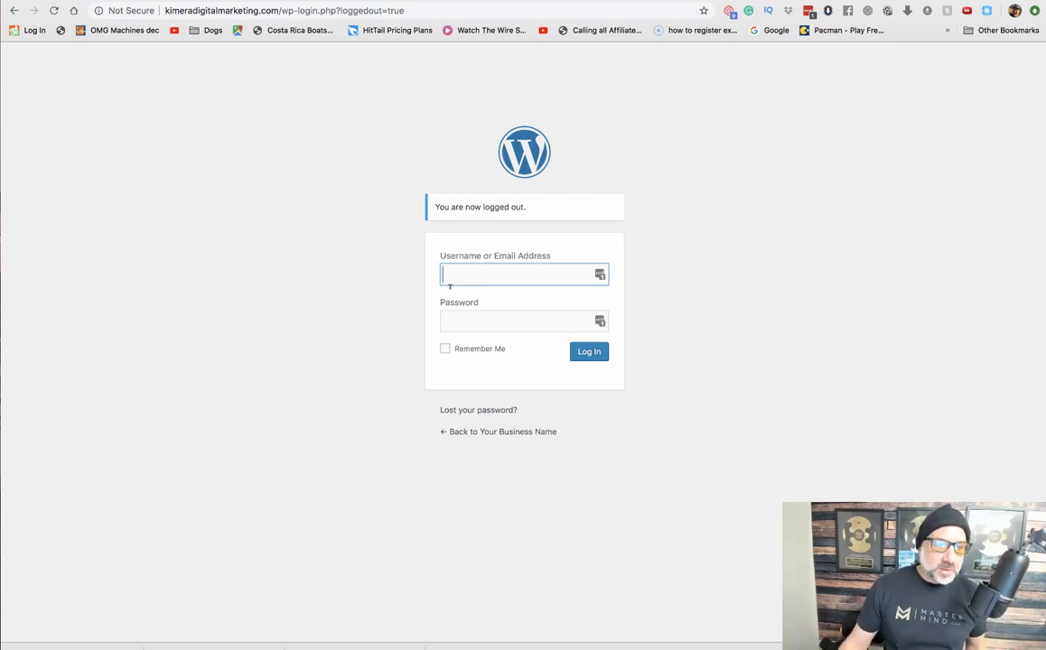
# Log in as 'admin123456' with the pasted password to reach the dashboard
pyautogui.write('admin123456')
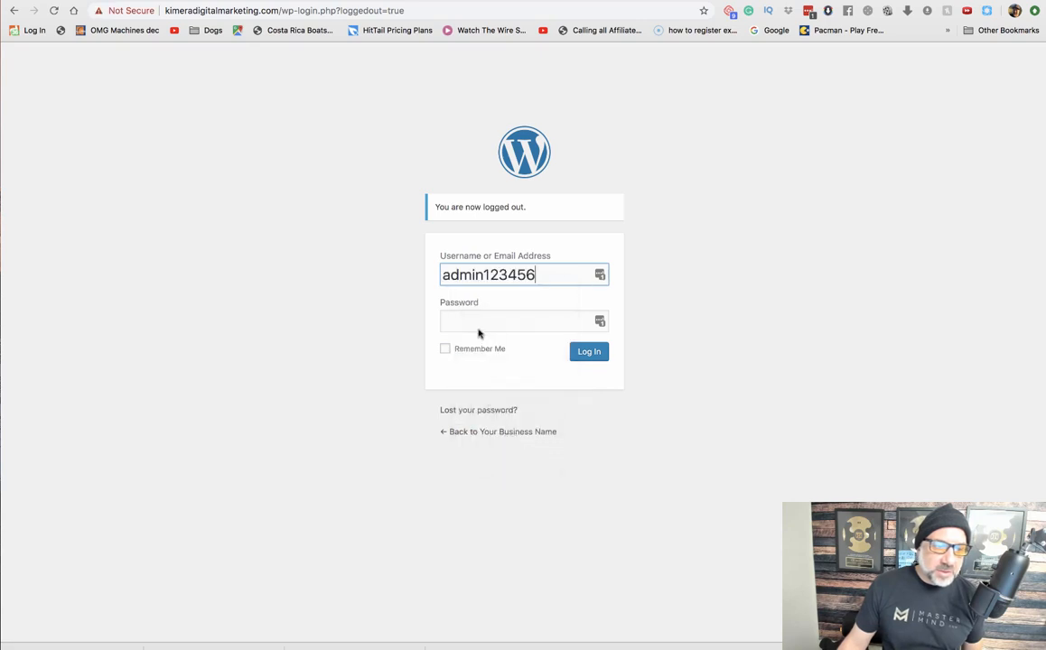
pyautogui.rightClick(506, 322)
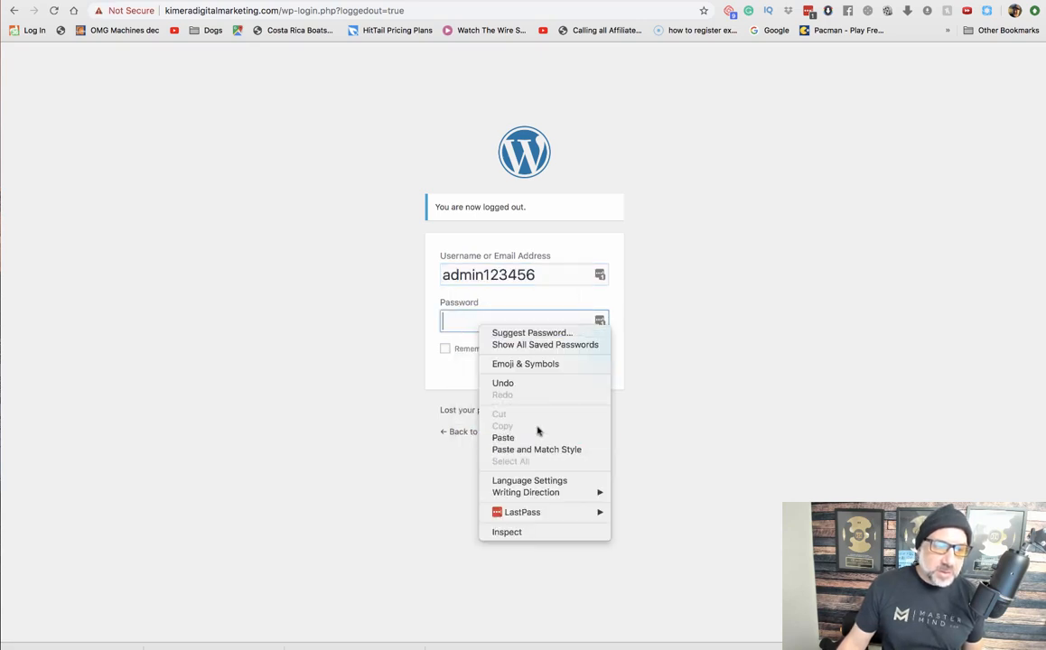
pyautogui.click(502, 437)
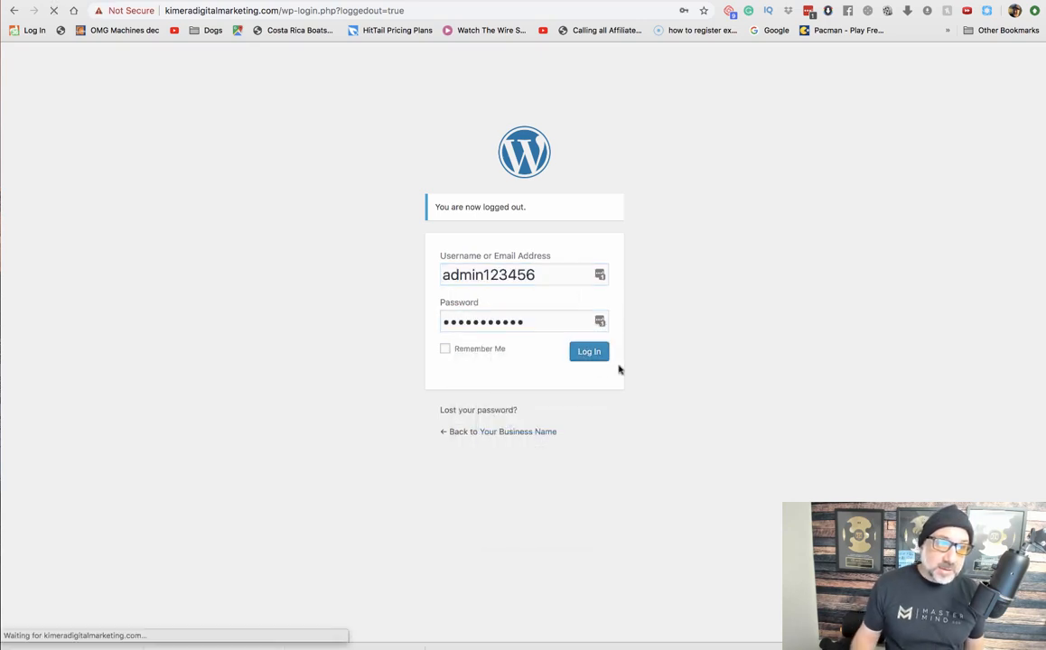
pyautogui.click(589, 351)
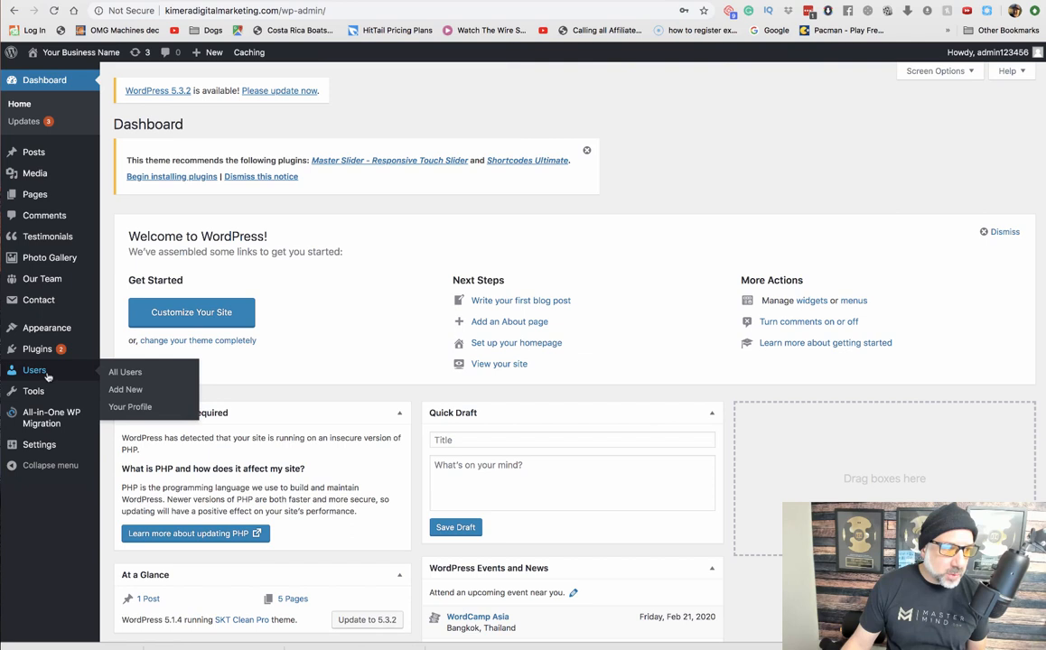
# Show All Users, listing the single default administrator account
pyautogui.click(124, 372)
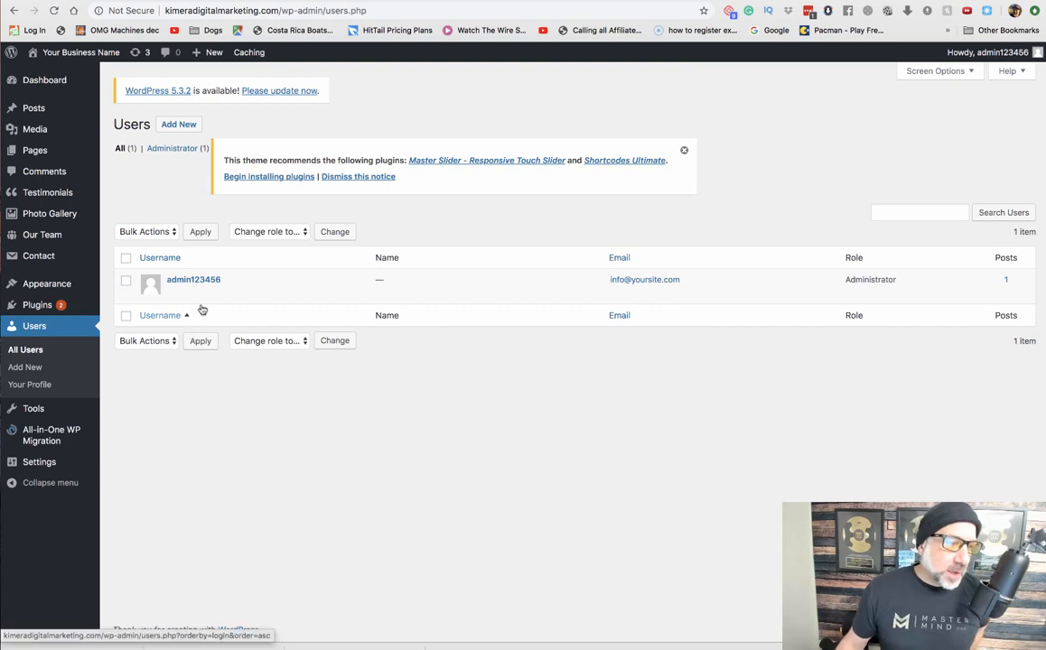
pyautogui.moveTo(227, 304)
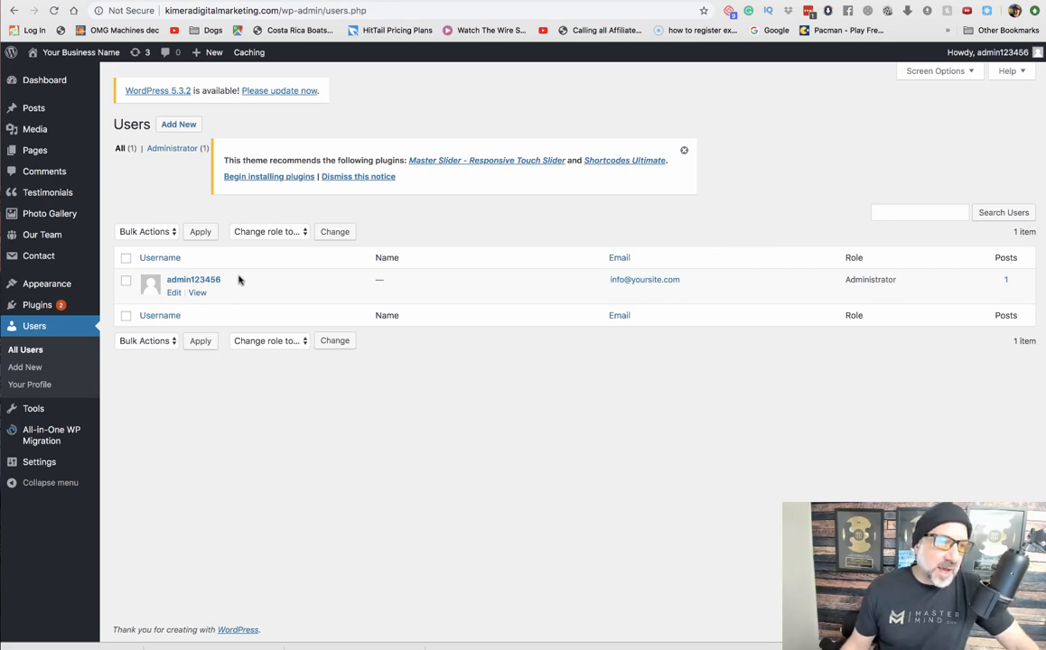
pyautogui.moveTo(25, 366)
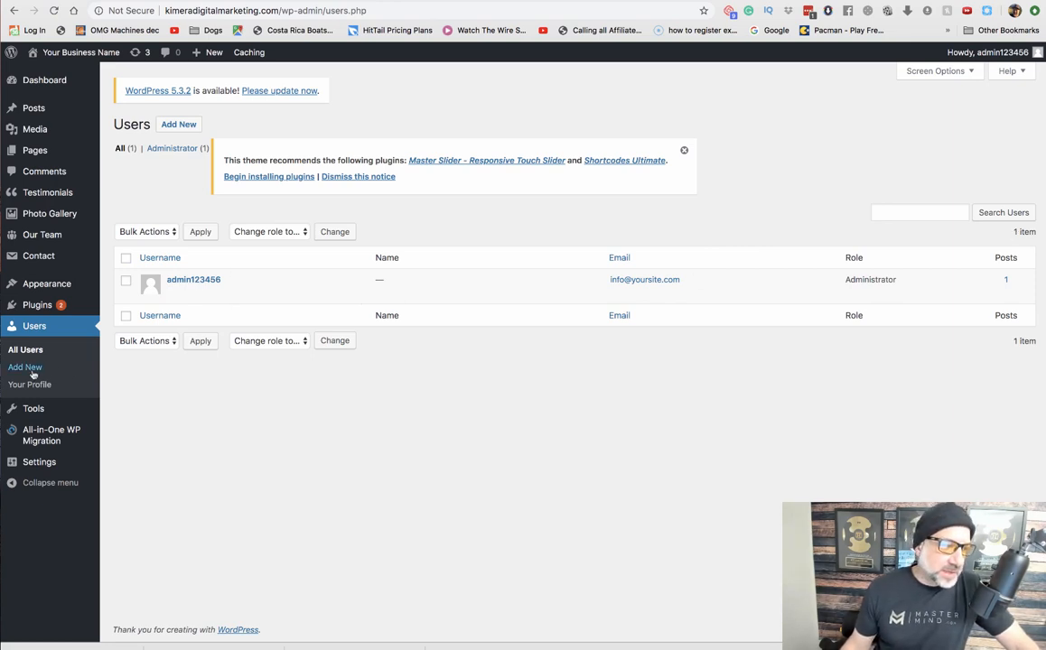
pyautogui.click(25, 367)
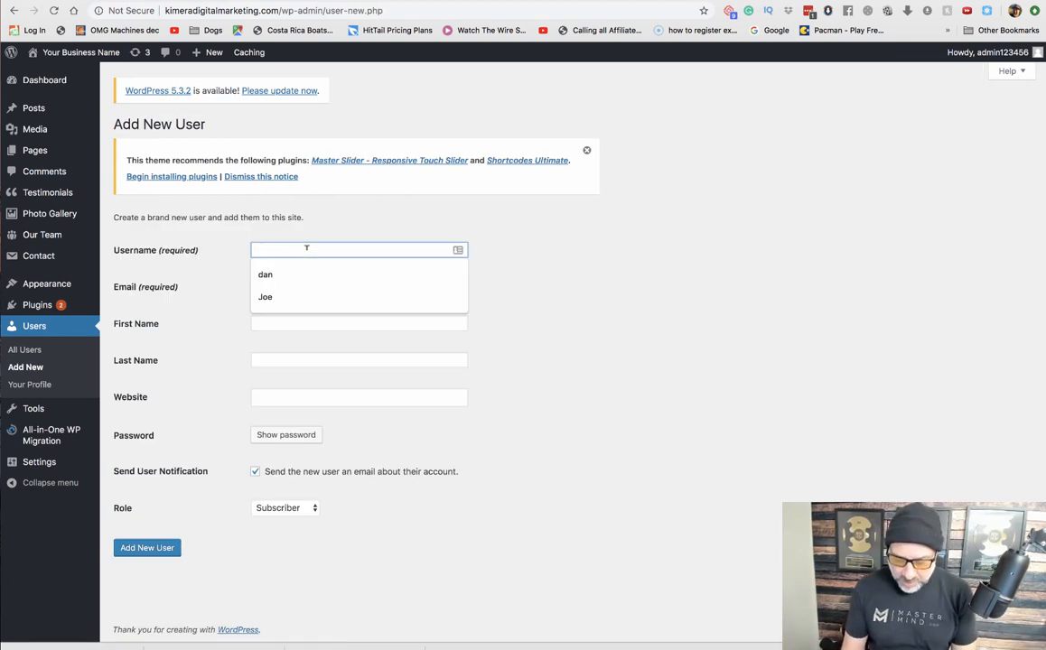
pyautogui.write('kimadmin')
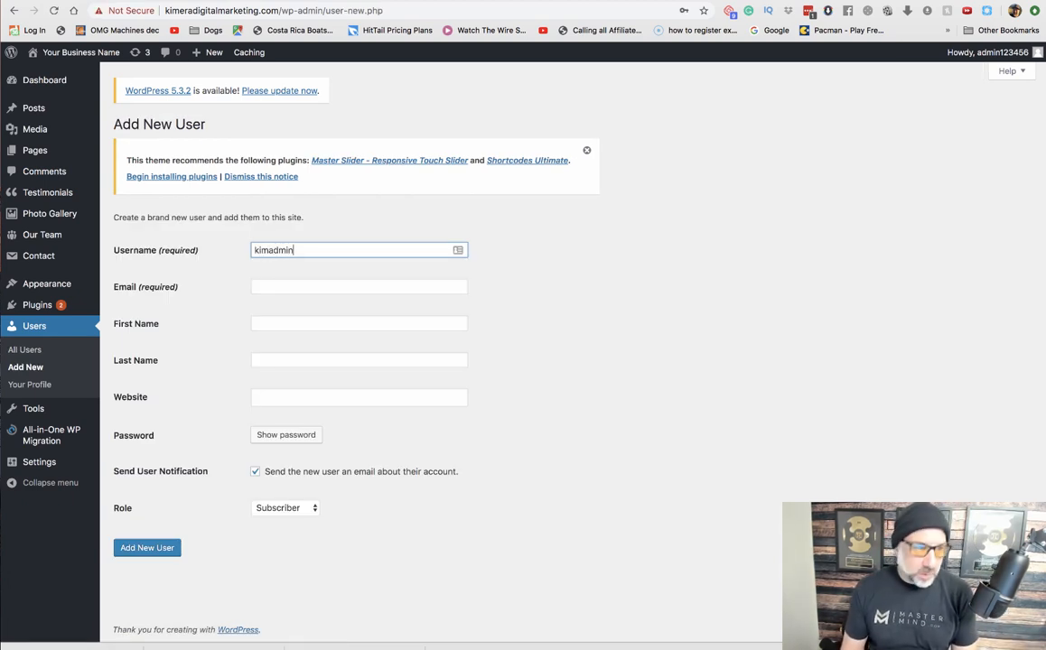
pyautogui.click(357, 285)
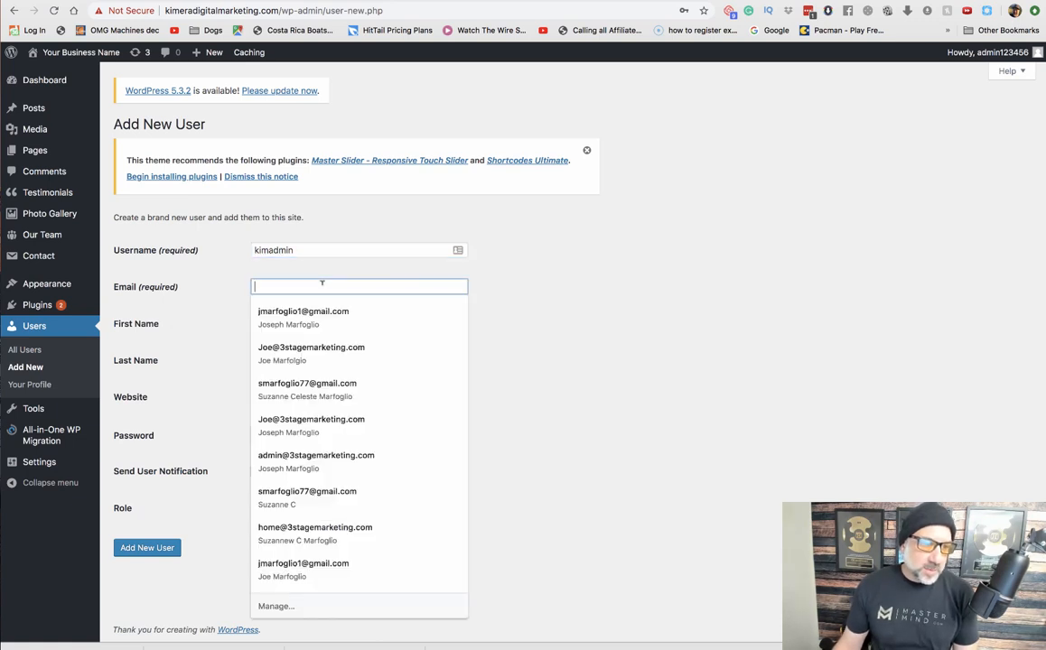
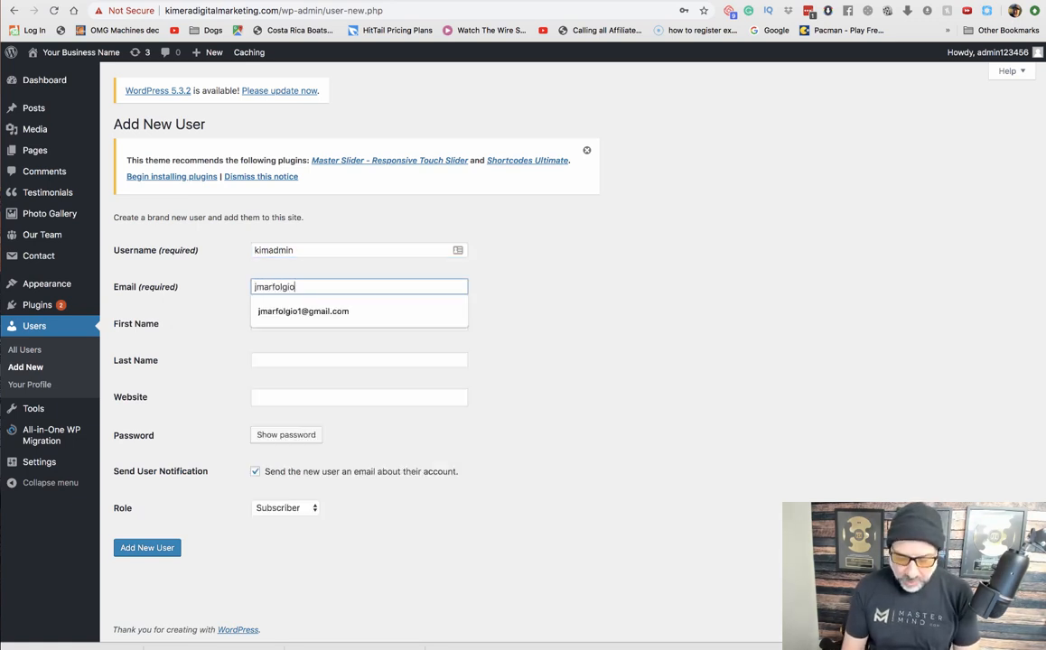
pyautogui.click(303, 311)
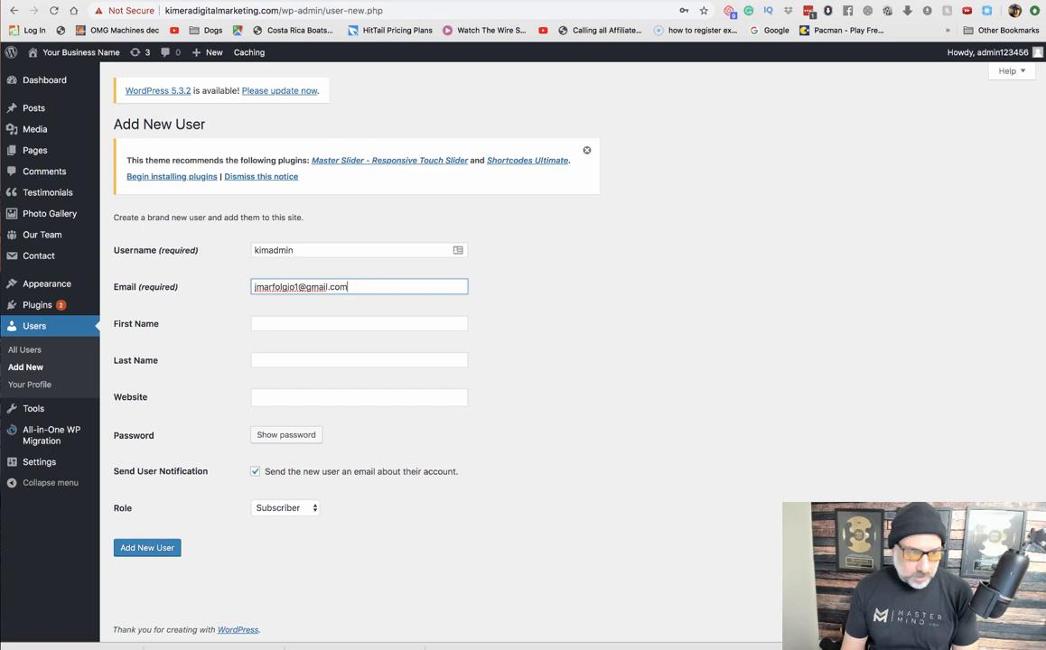
pyautogui.moveTo(280, 300)
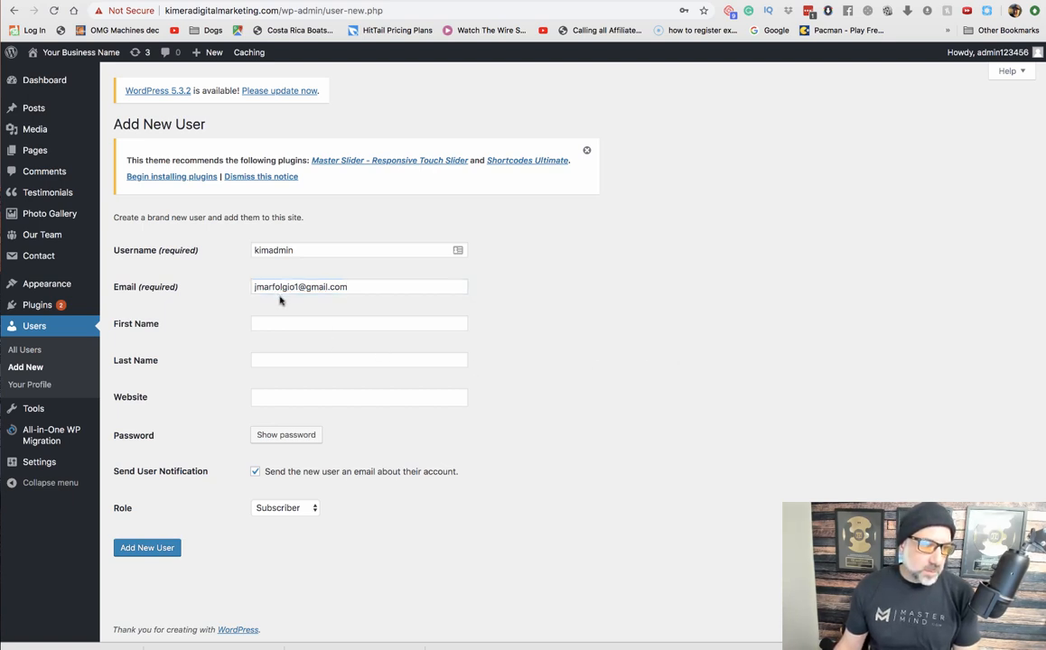
pyautogui.click(358, 285)
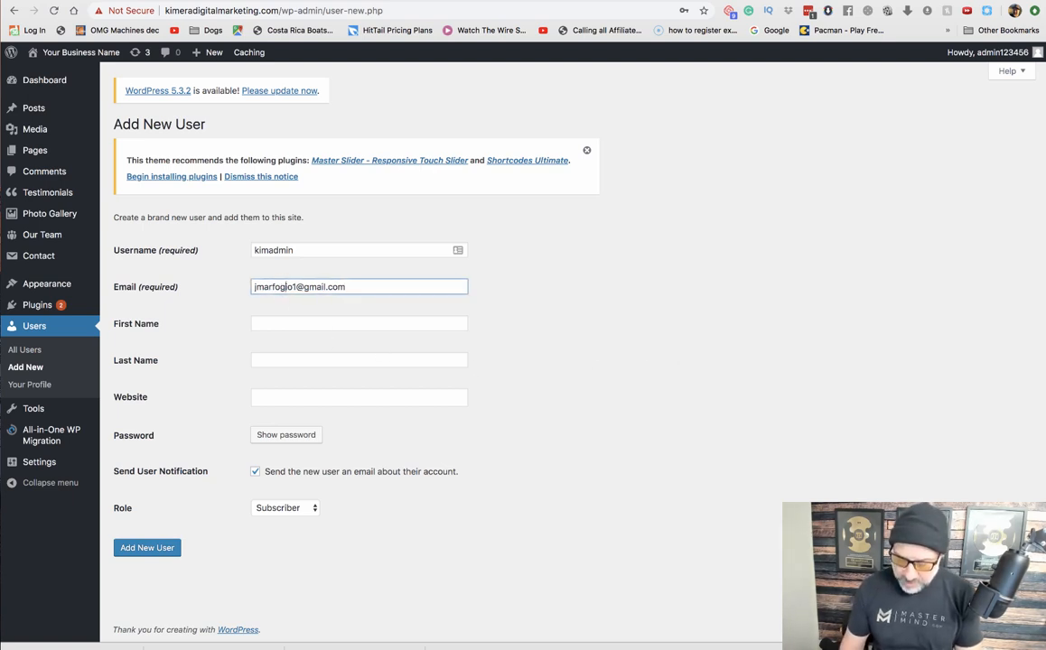
pyautogui.click(358, 323)
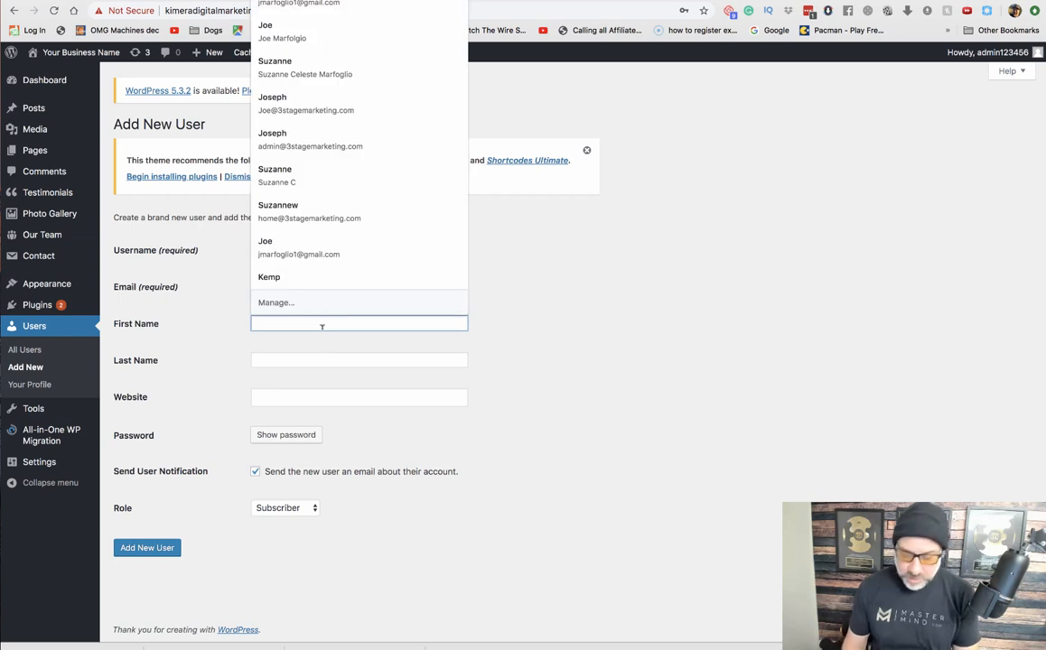
pyautogui.click(264, 240)
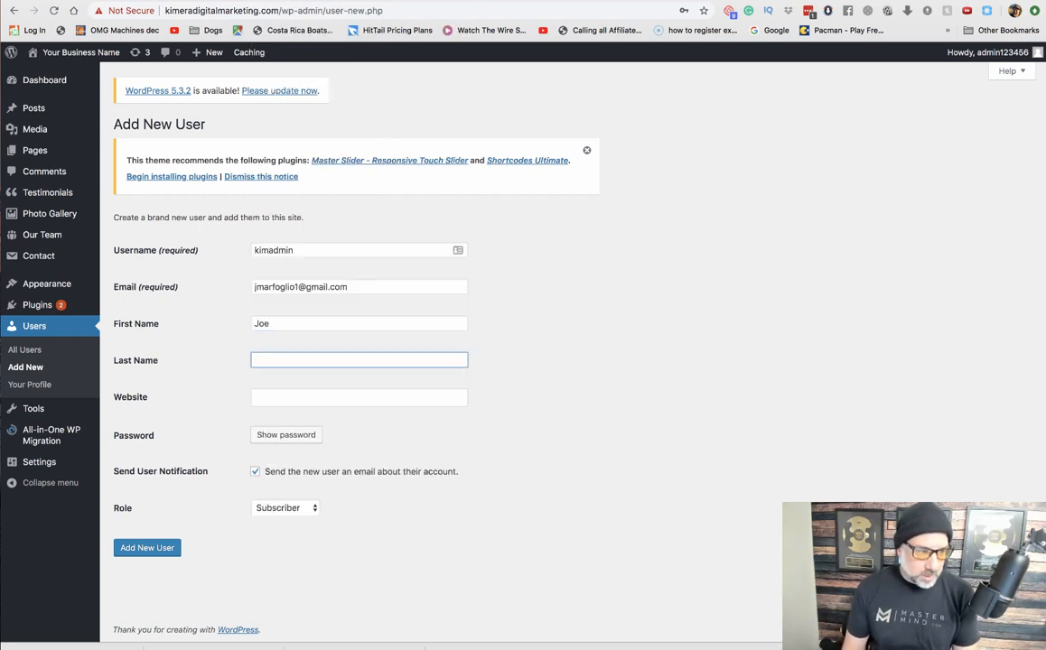
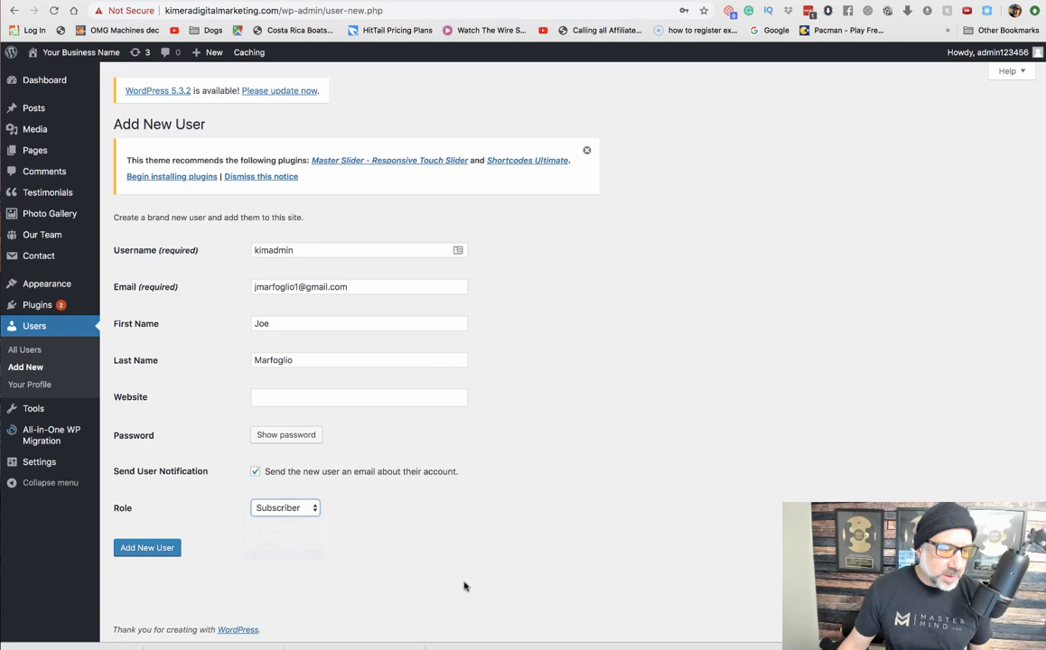
pyautogui.click(285, 507)
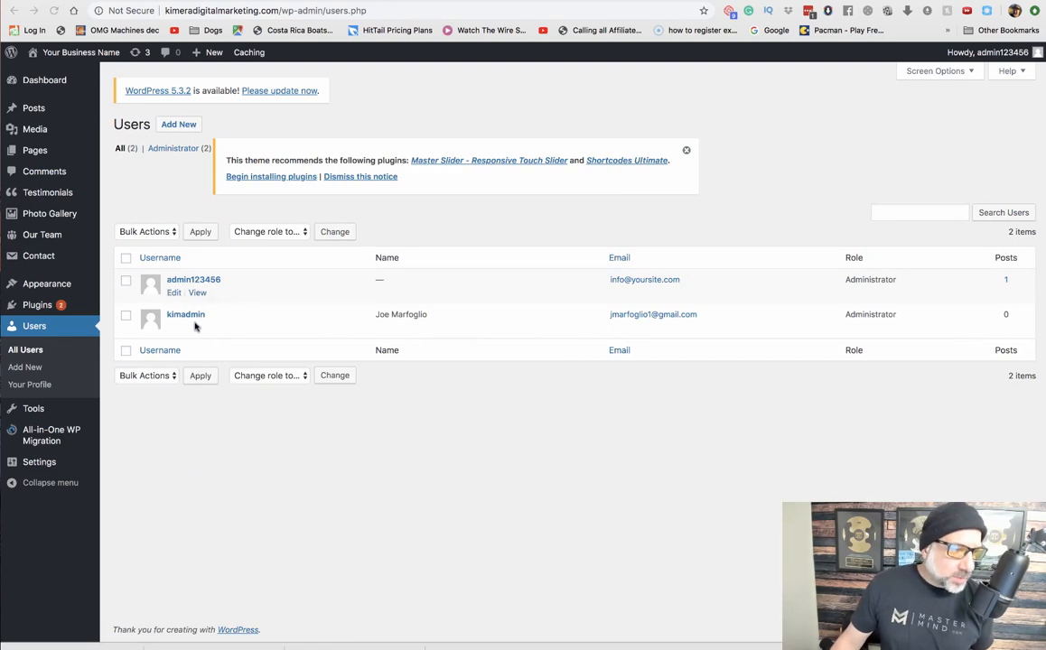
pyautogui.moveTo(184, 314)
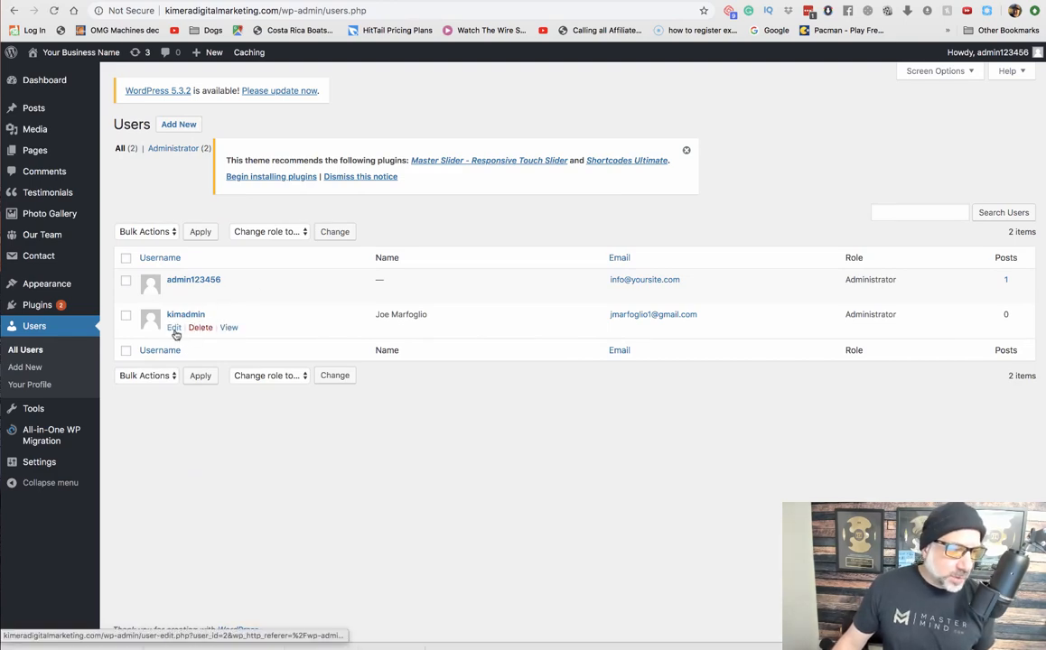
pyautogui.click(174, 327)
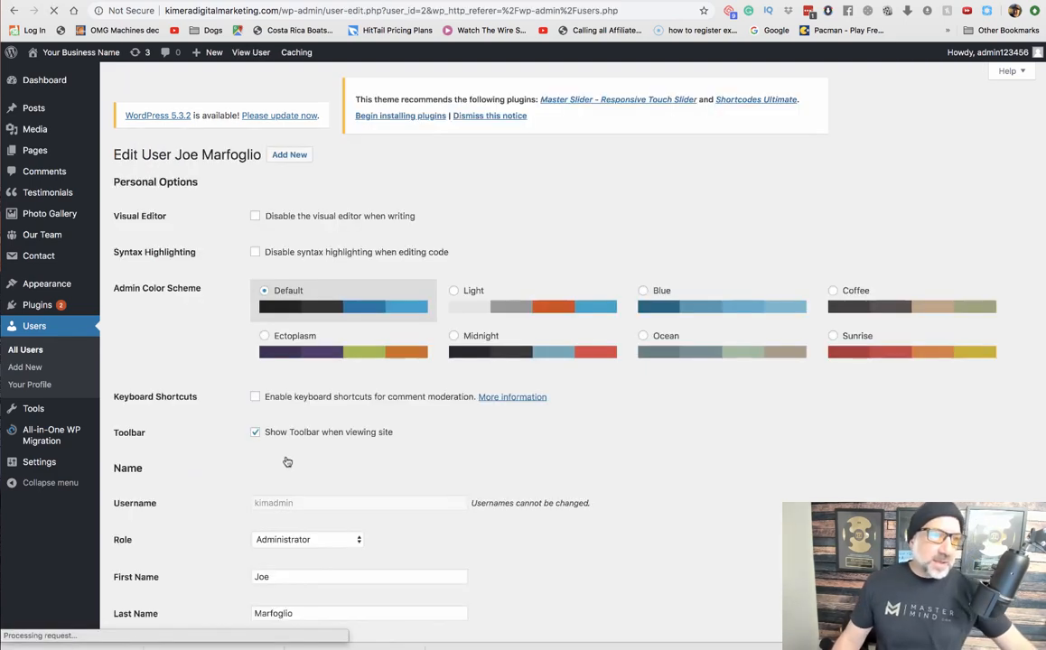
pyautogui.scroll(-3)
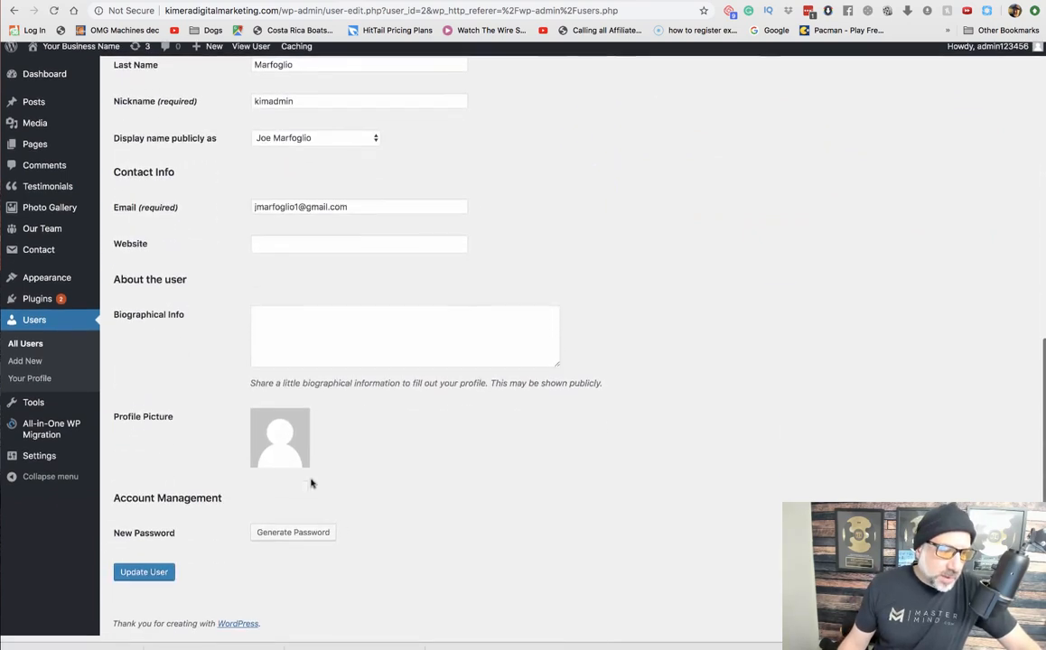
pyautogui.click(292, 531)
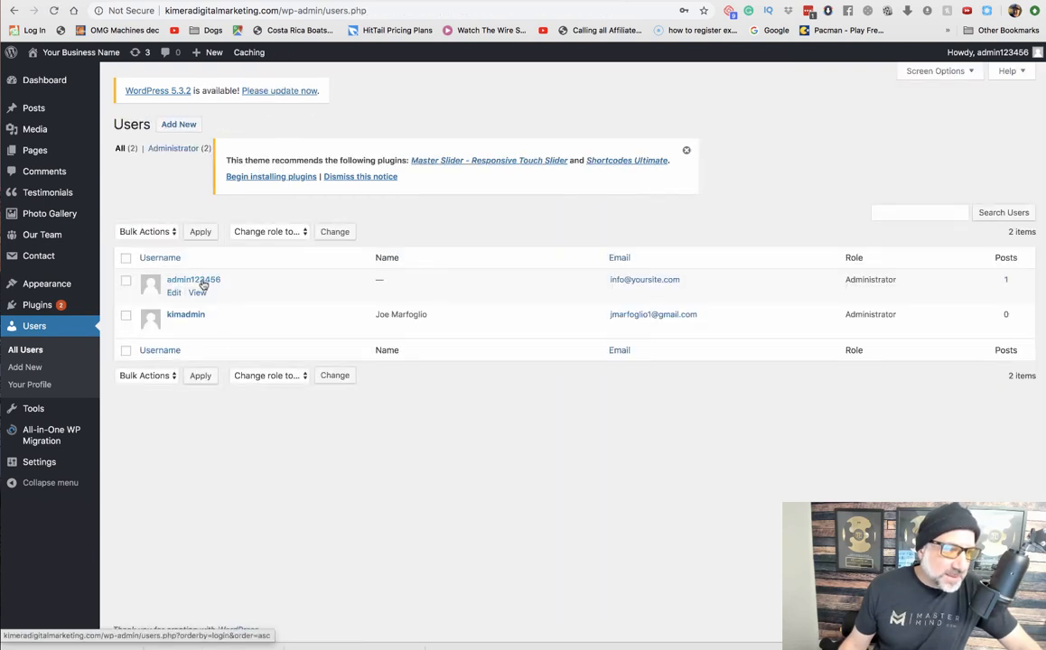
pyautogui.moveTo(953, 56)
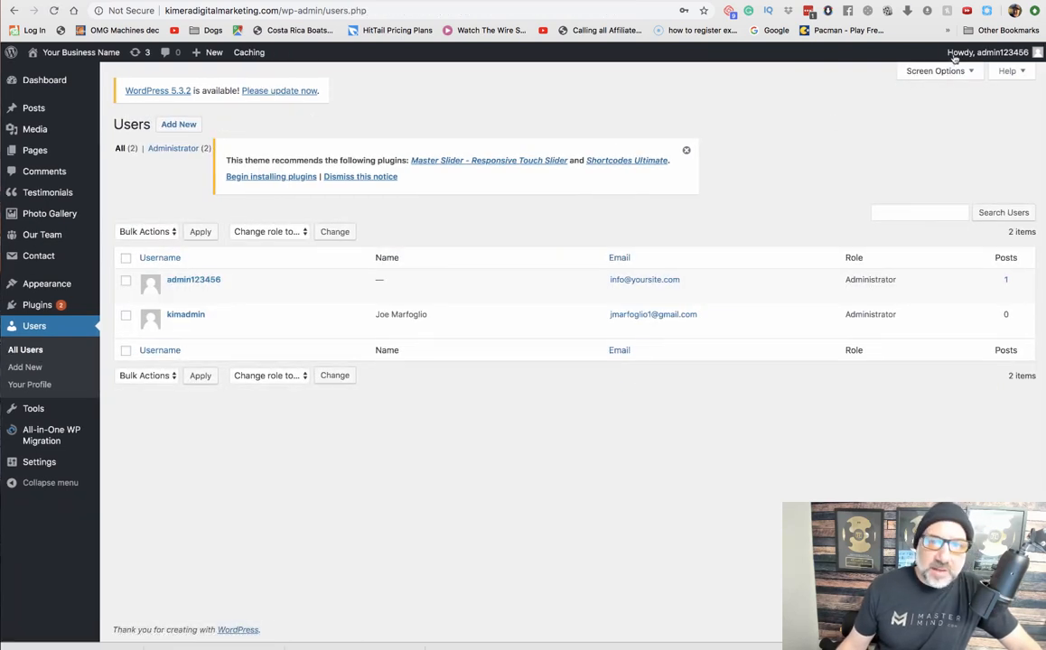
# Log out of admin123456 via the Howdy menu, returning to the login page
pyautogui.click(987, 50)
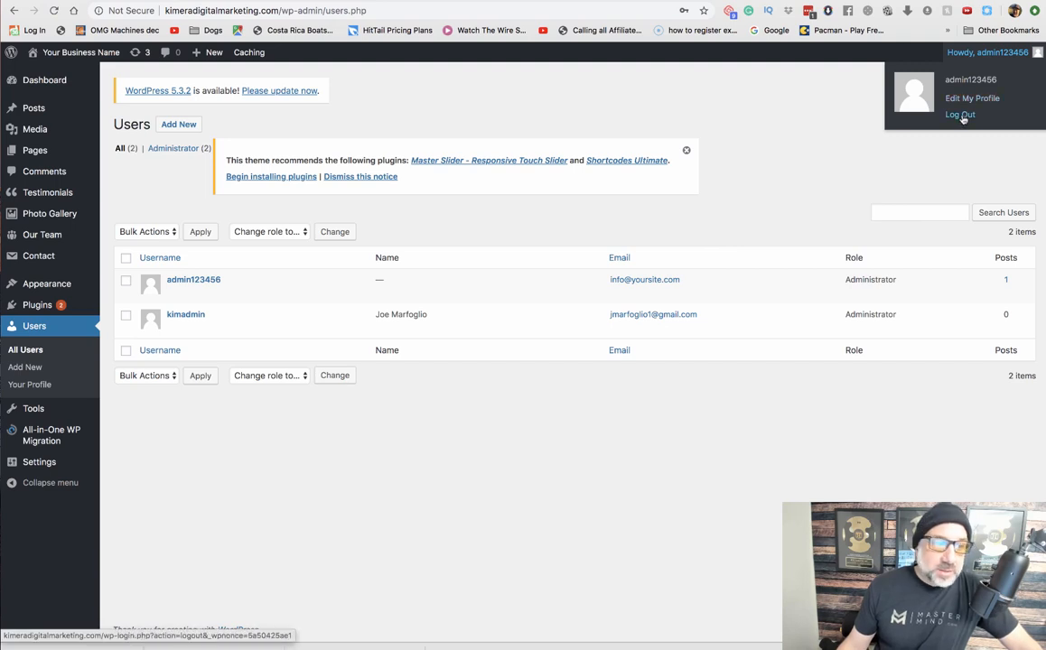
pyautogui.click(961, 115)
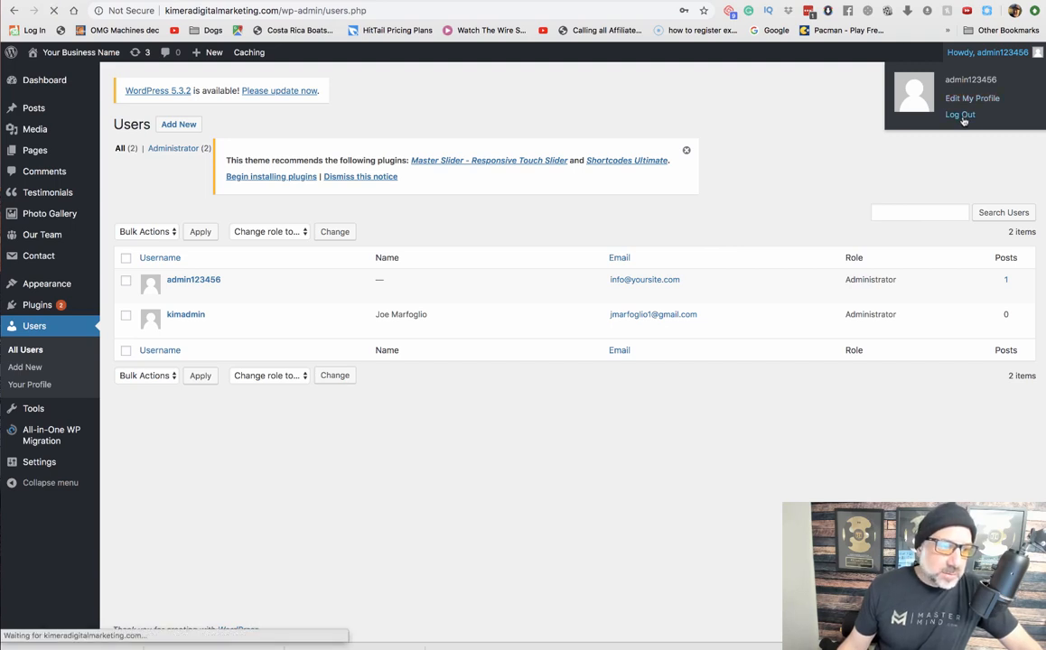
pyautogui.click(961, 116)
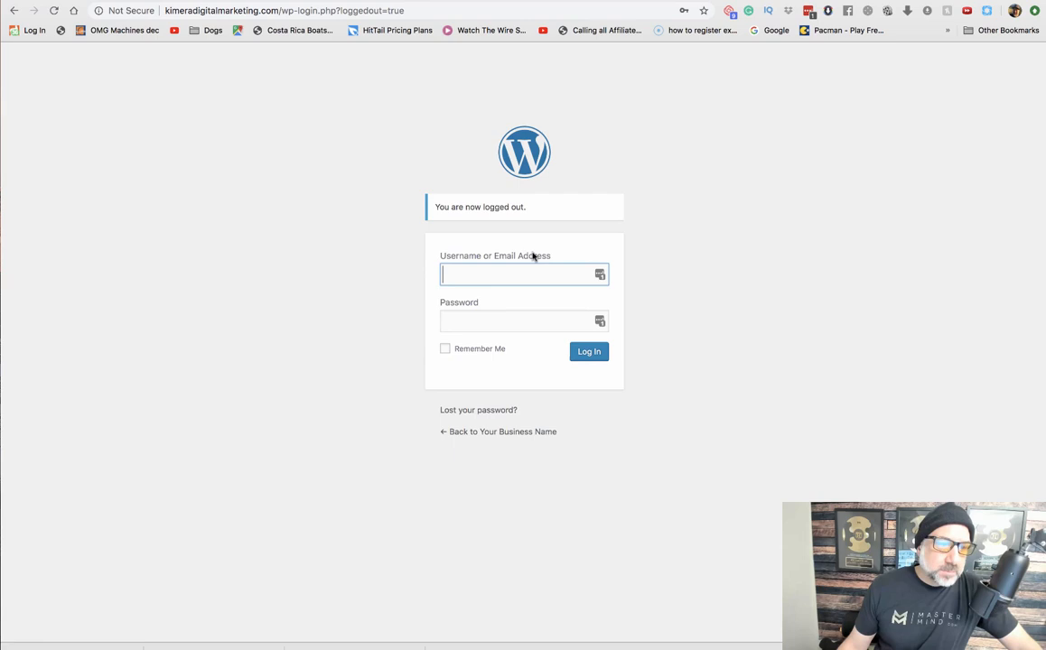
pyautogui.write('kim')
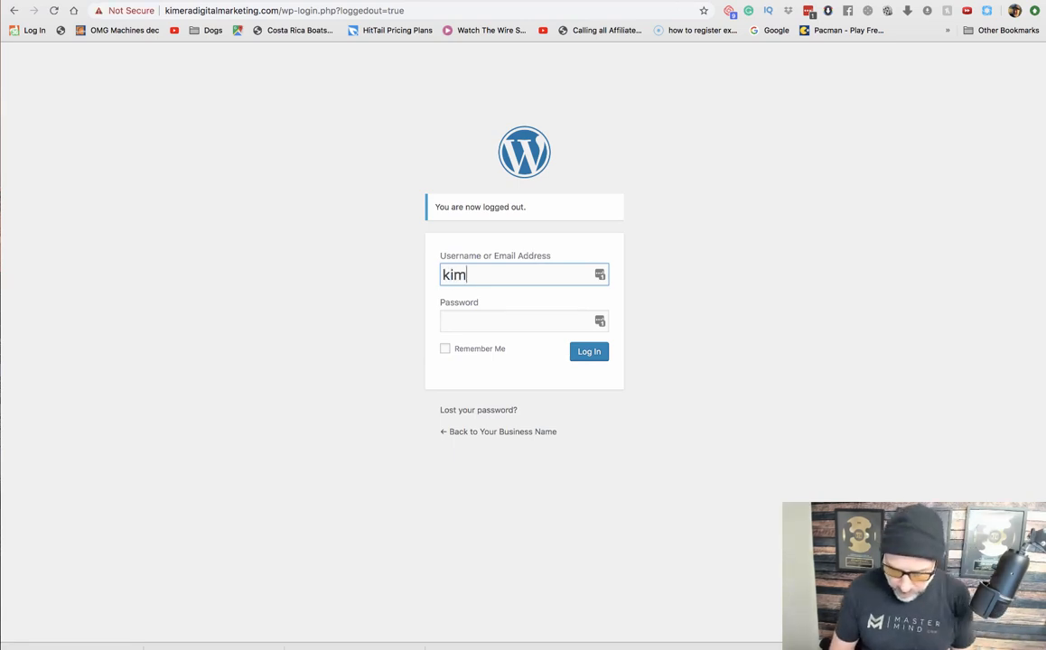
pyautogui.write('admin')
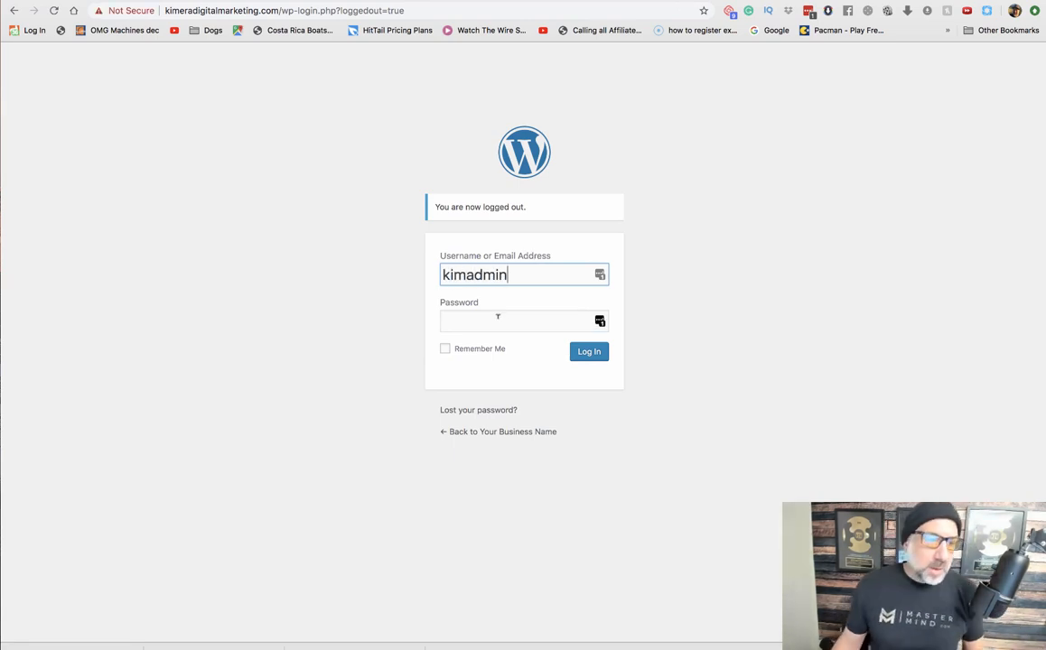
pyautogui.click(589, 351)
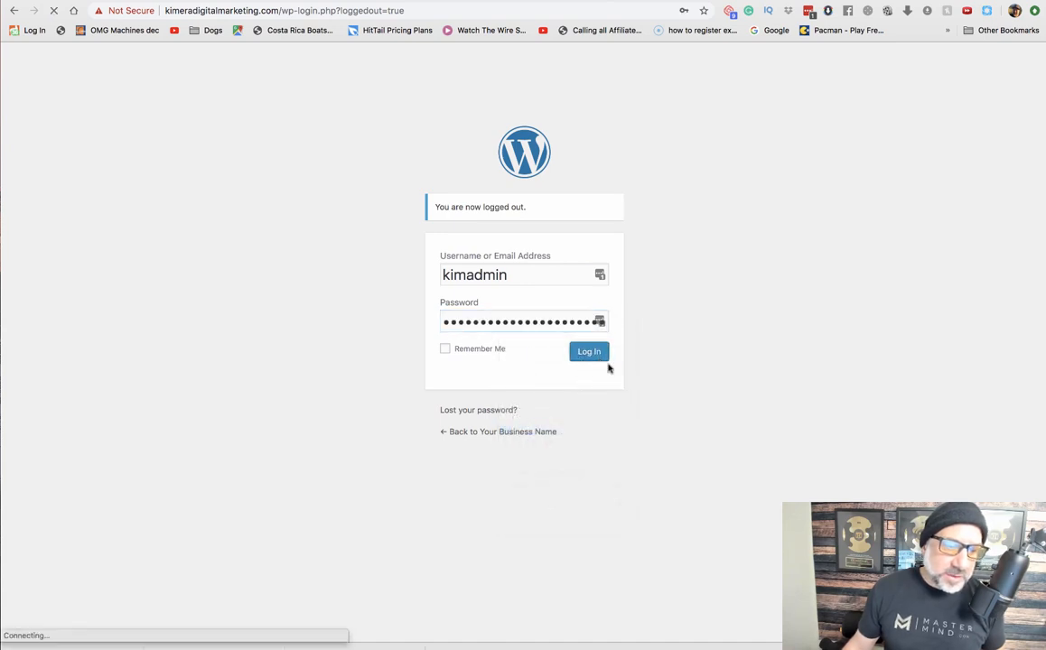
pyautogui.click(589, 351)
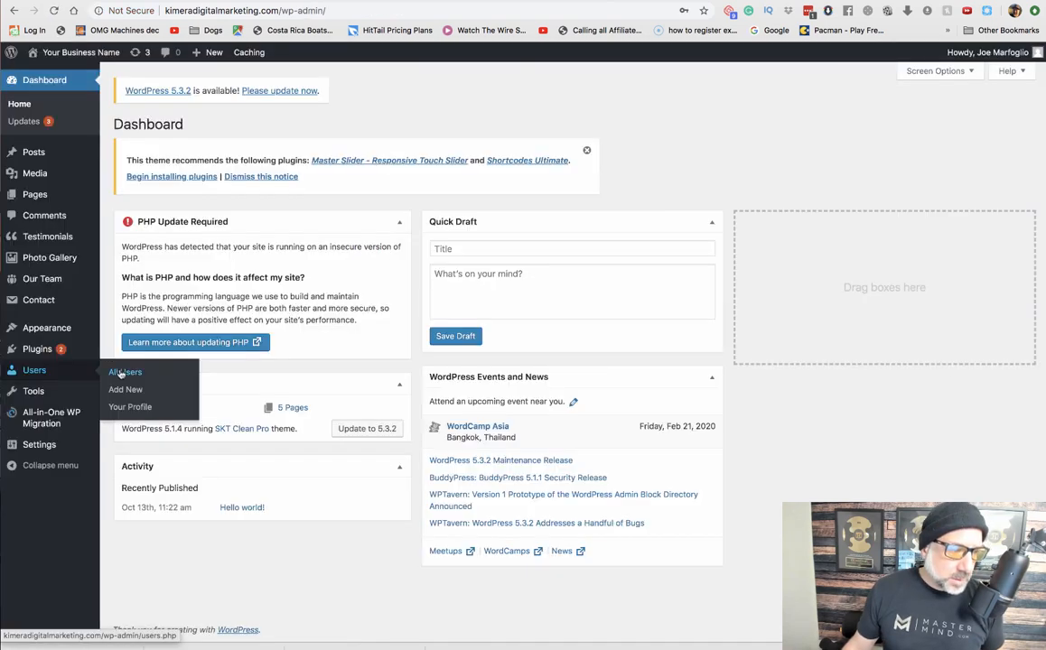
# In All Users, select admin123456 and apply the Delete bulk action
pyautogui.click(124, 372)
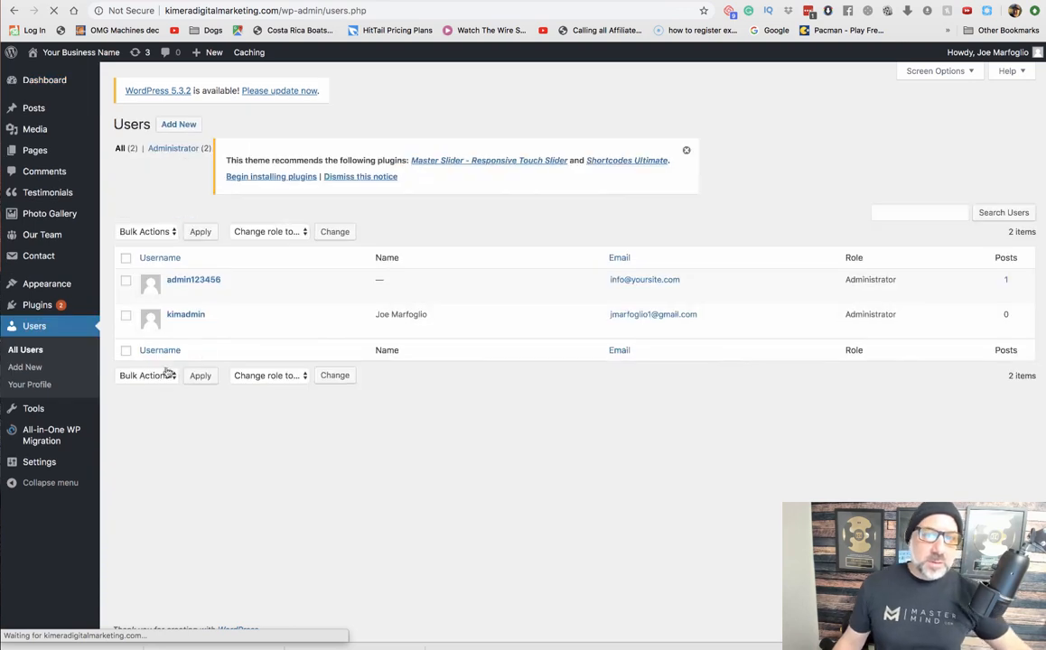
pyautogui.click(145, 231)
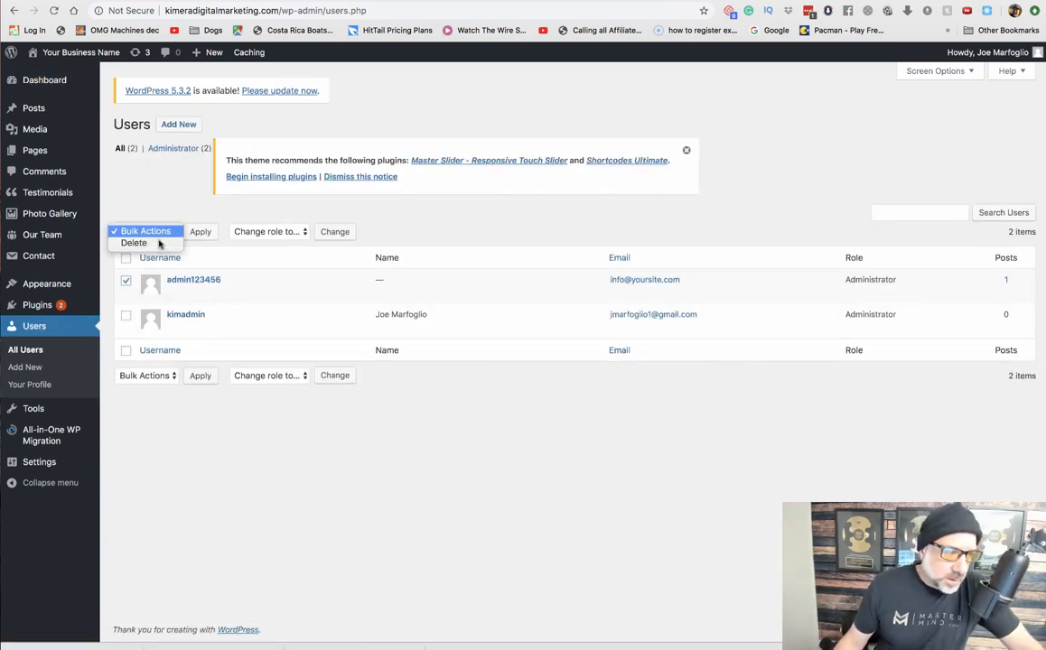
pyautogui.click(134, 242)
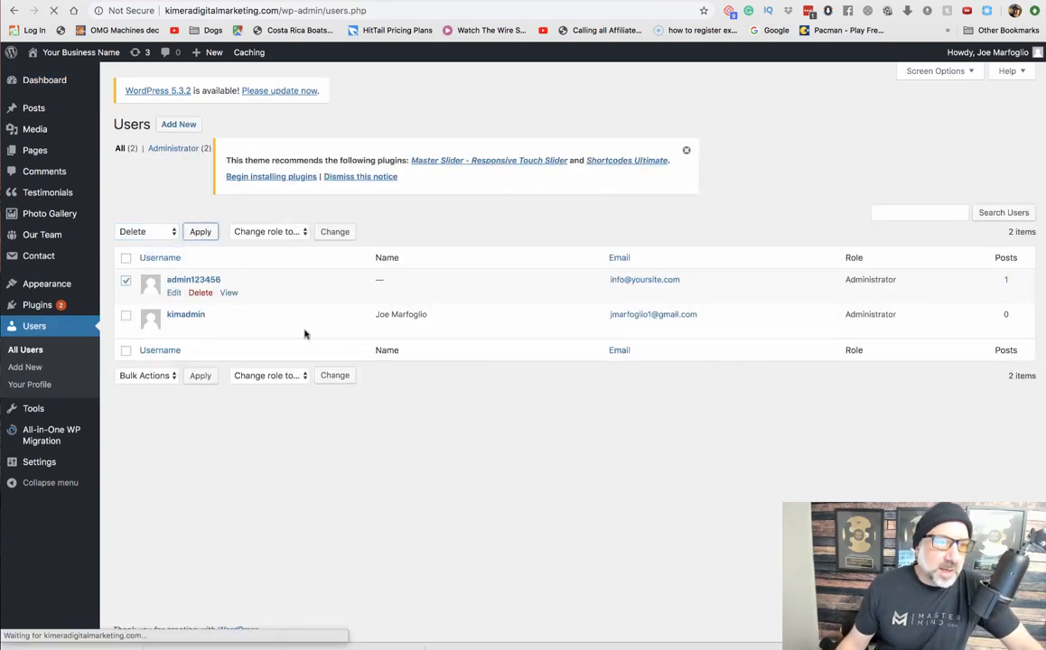
pyautogui.click(199, 231)
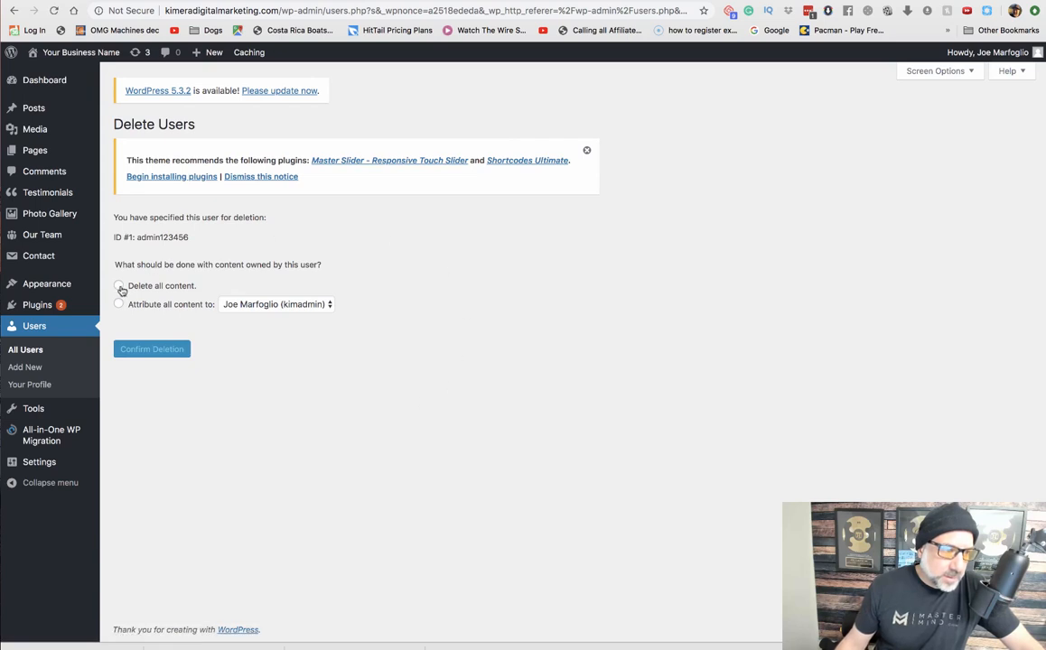
# Attribute admin123456's content to kimadmin and confirm the deletion
pyautogui.click(119, 303)
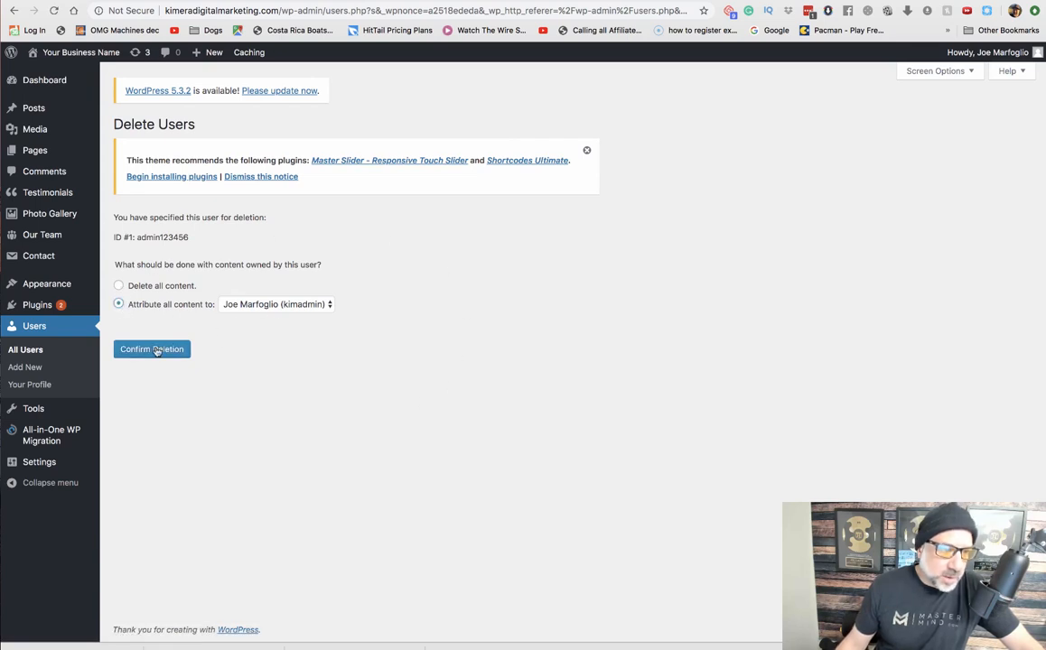
pyautogui.click(152, 351)
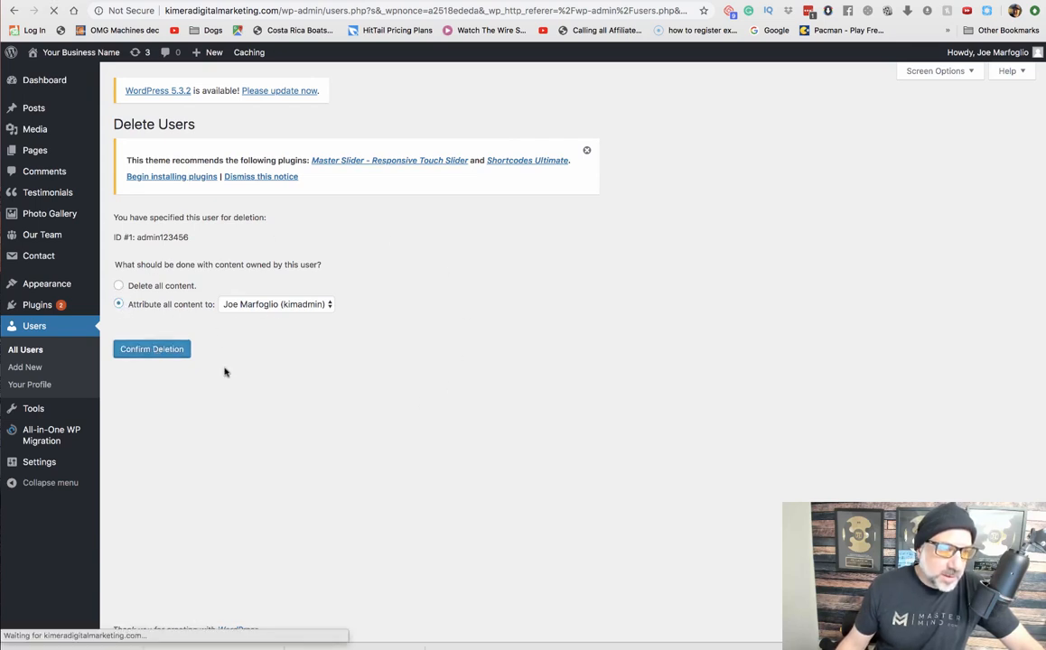
pyautogui.click(151, 350)
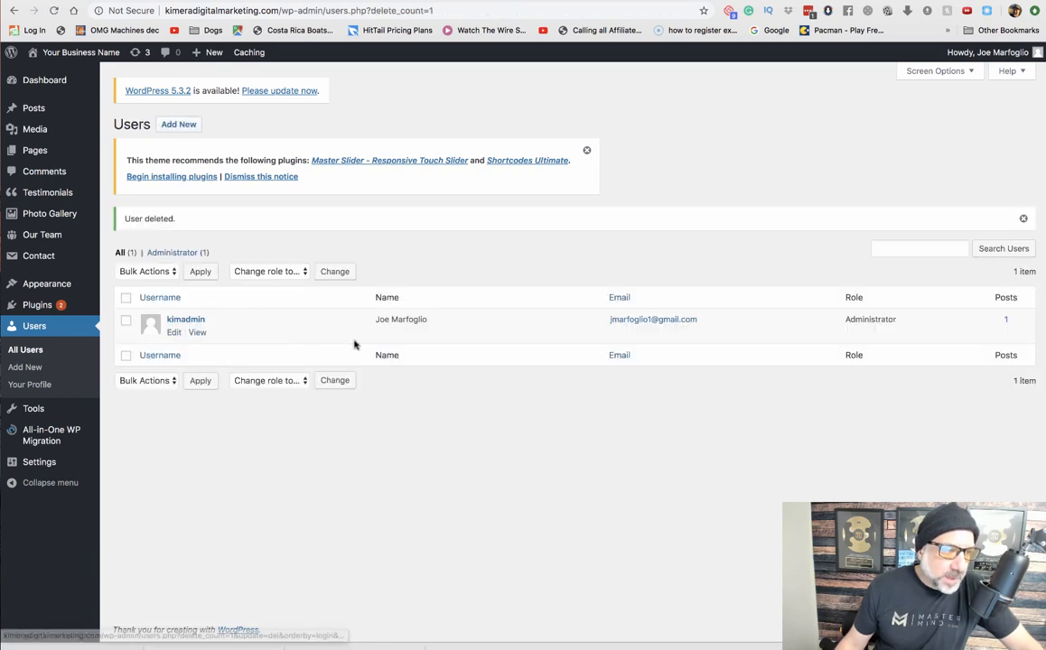
pyautogui.moveTo(535, 349)
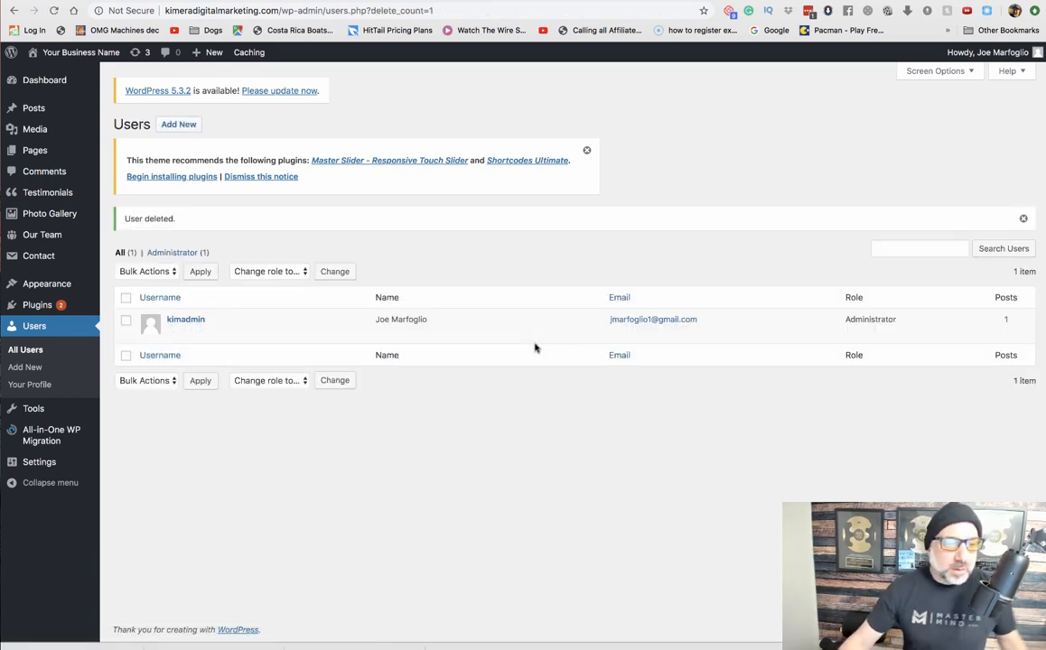